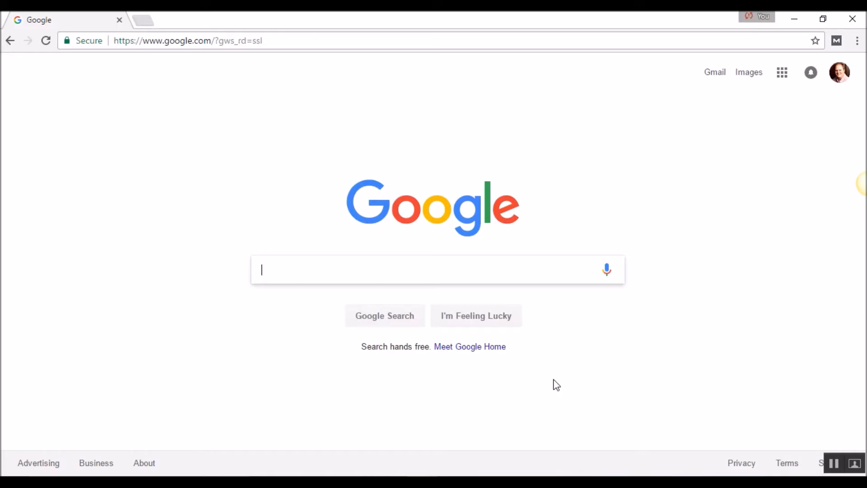
mouse_move(562, 383)
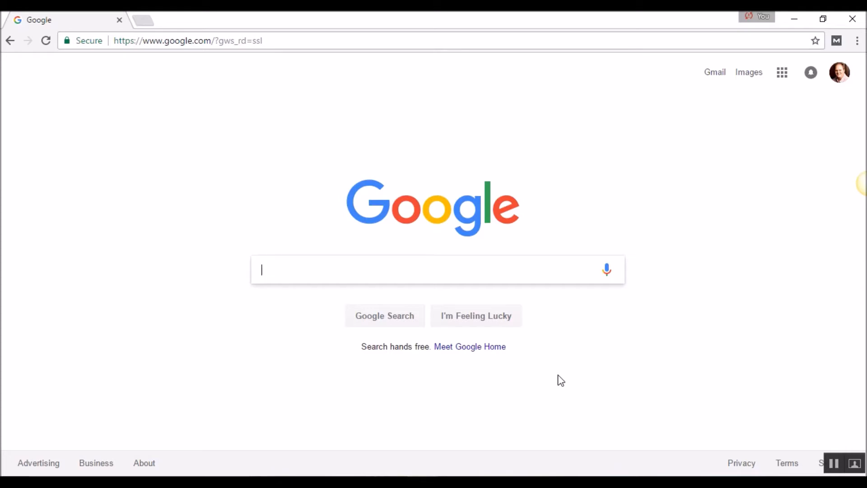
mouse_move(299, 305)
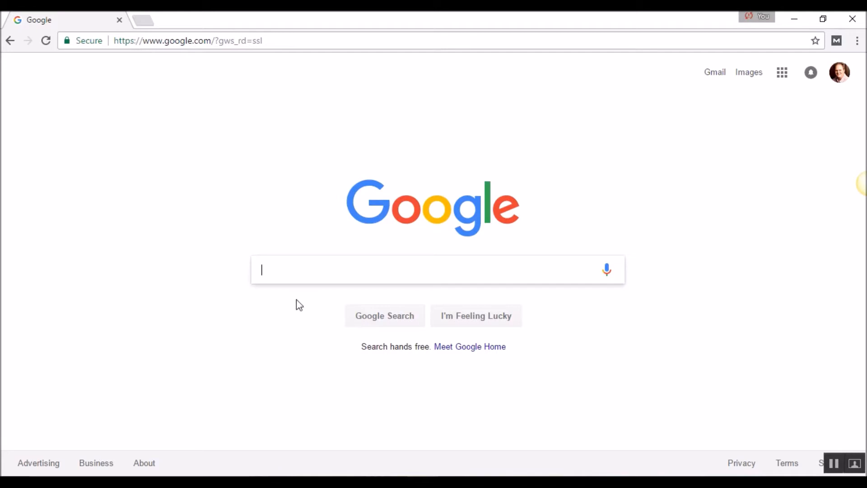
Step: Search Google for 'sheets' and scroll the results to the Google Sheets links
text(sheets)
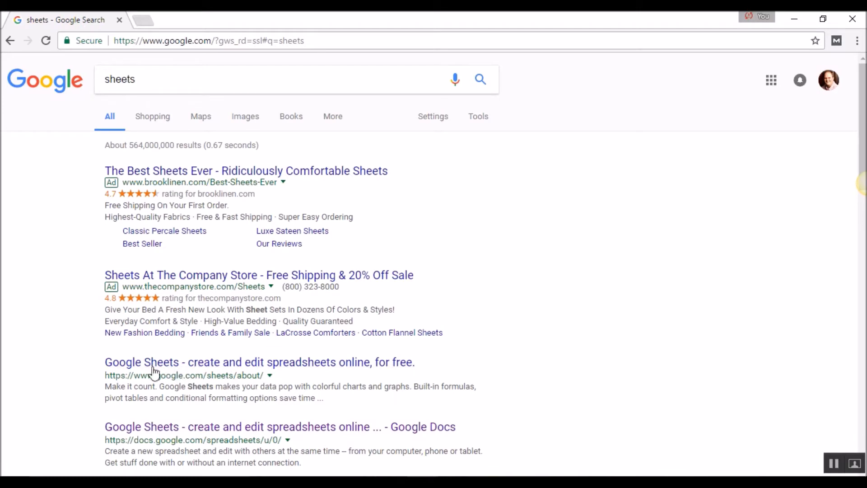
scroll(down, 3)
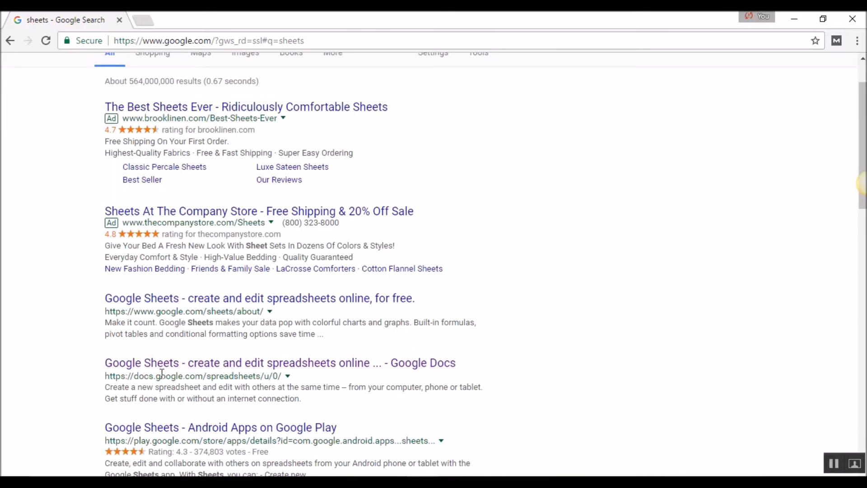
mouse_move(245, 388)
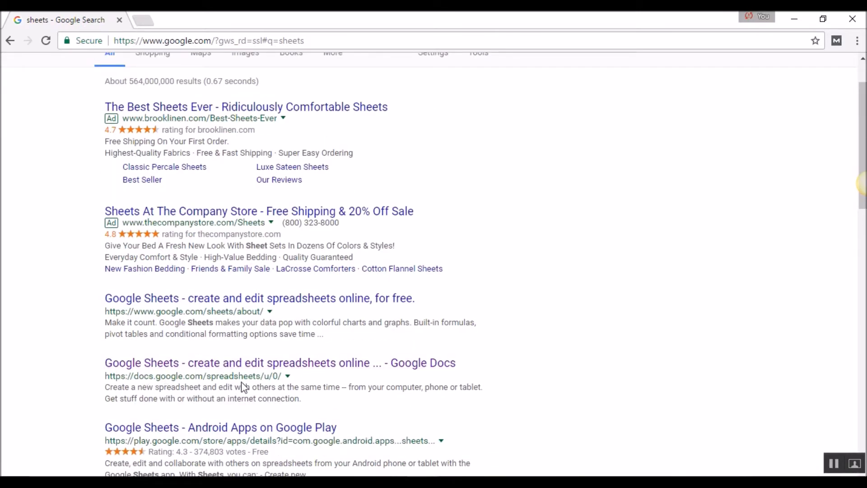
mouse_move(235, 379)
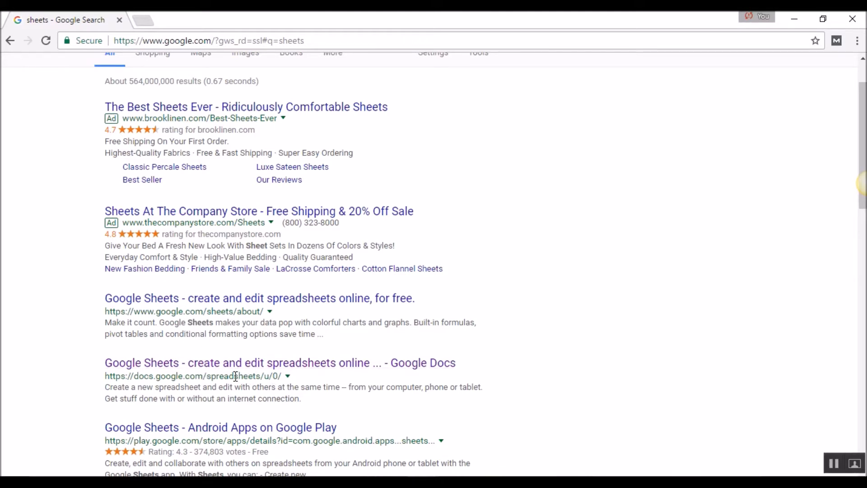
scroll(up, 3)
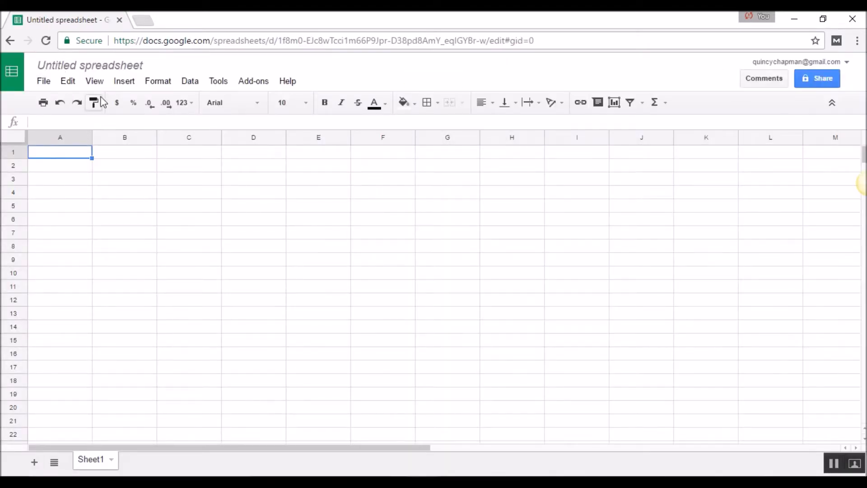
mouse_move(672, 415)
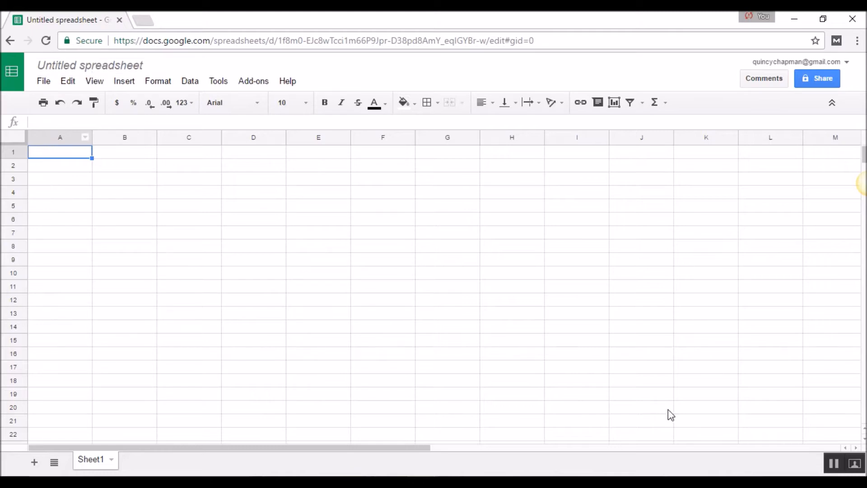
mouse_move(180, 216)
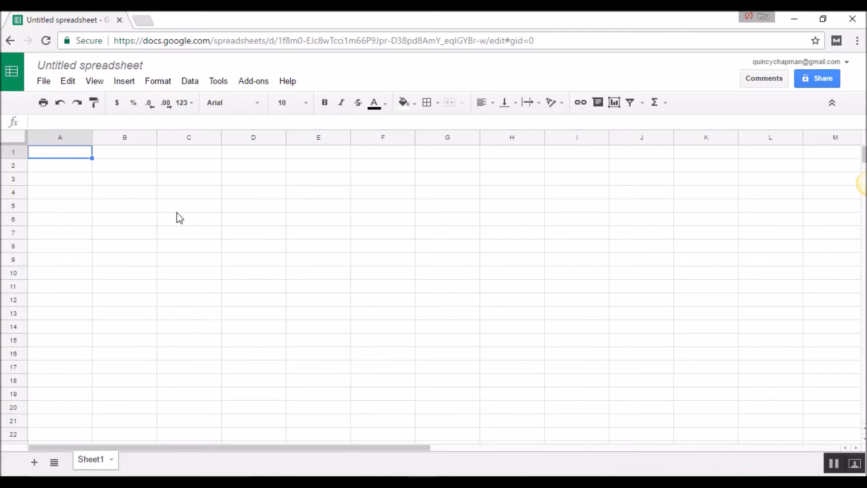
mouse_move(94, 81)
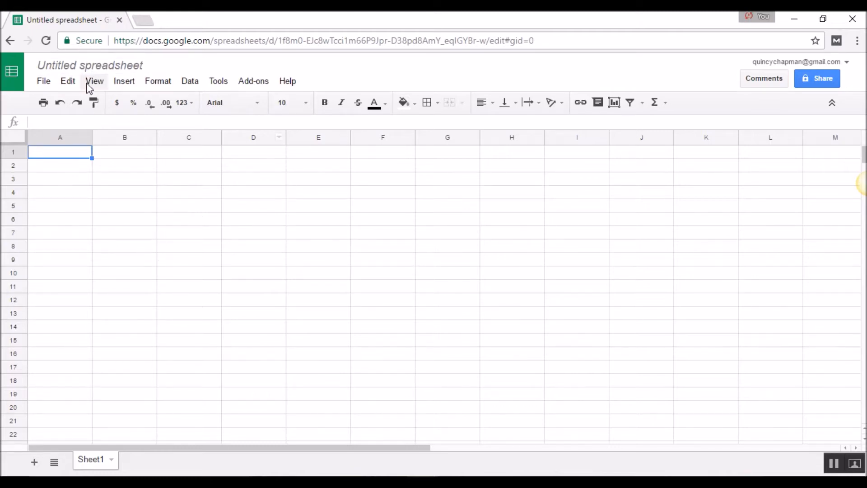
Step: Rename the untitled spreadsheet to 'Quincy's Budget'
click(89, 65)
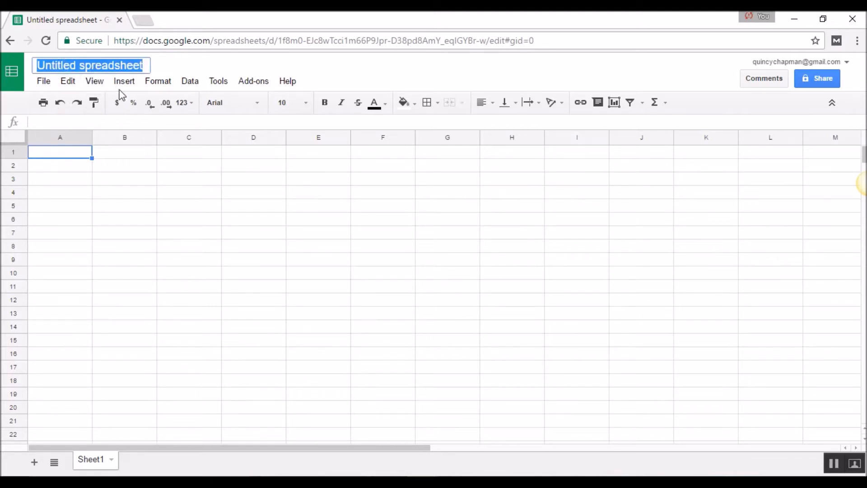
mouse_move(148, 86)
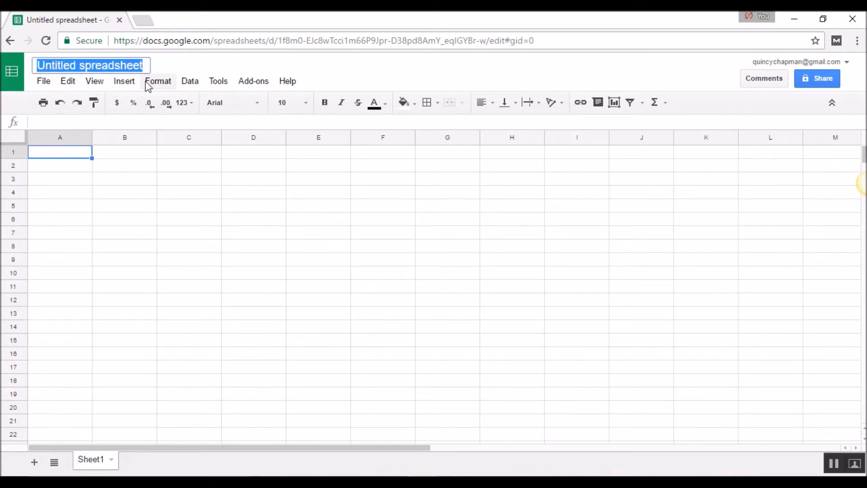
text(Quincy's Budget)
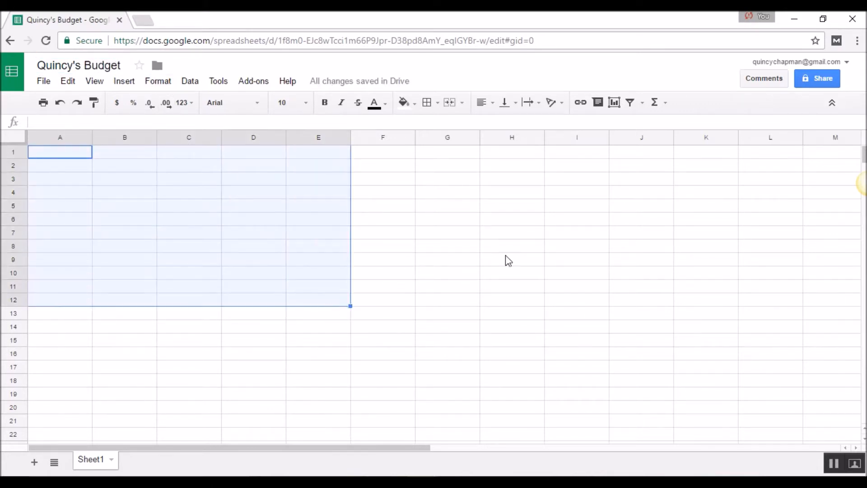
Step: Select cell A2 in the empty sheet, ready to enter the budget labels
click(125, 192)
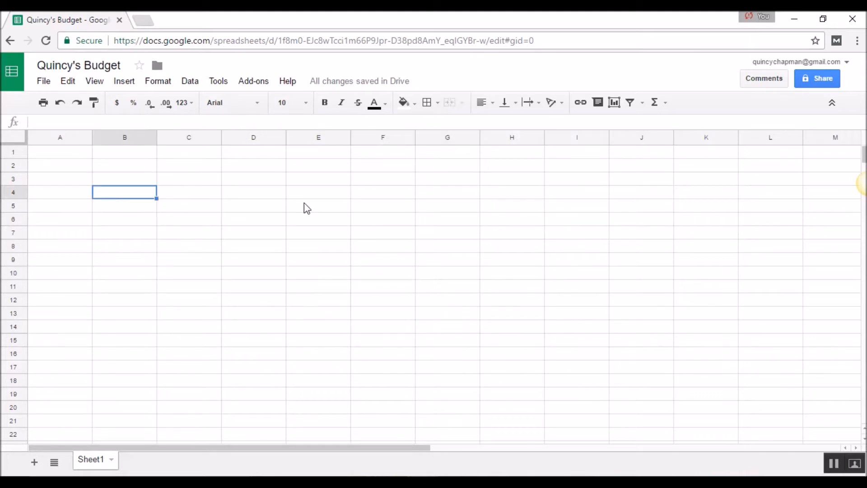
click(318, 205)
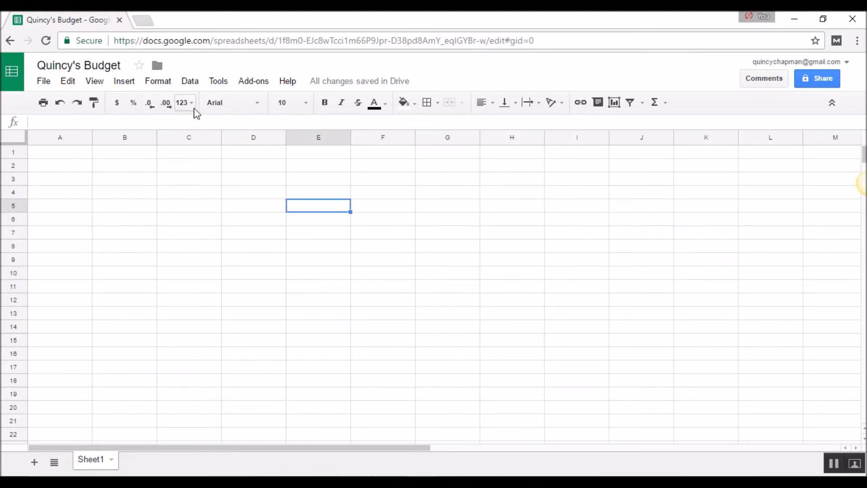
click(60, 165)
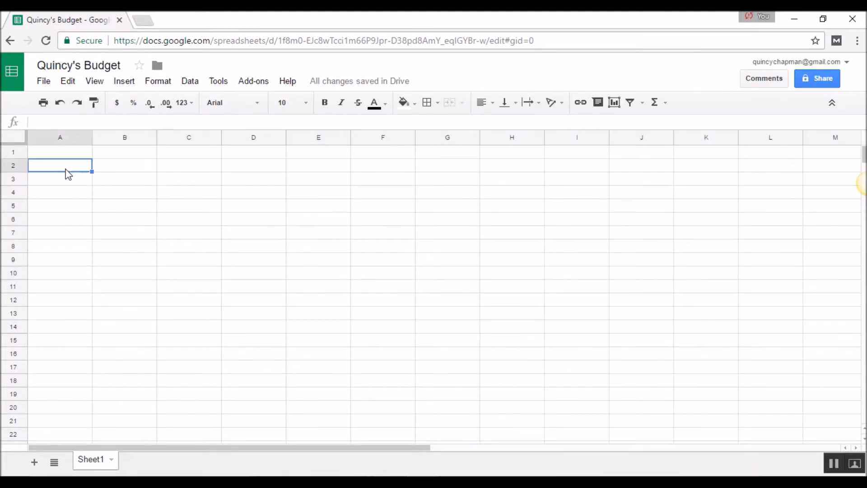
mouse_move(87, 216)
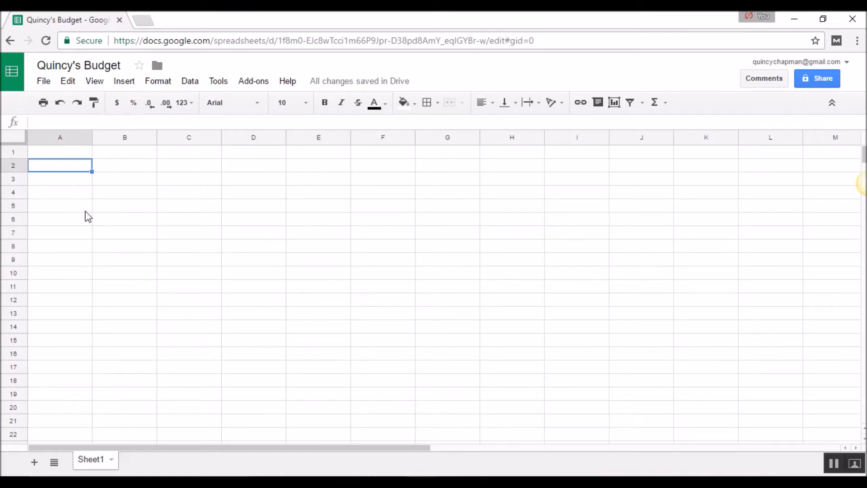
mouse_move(46, 363)
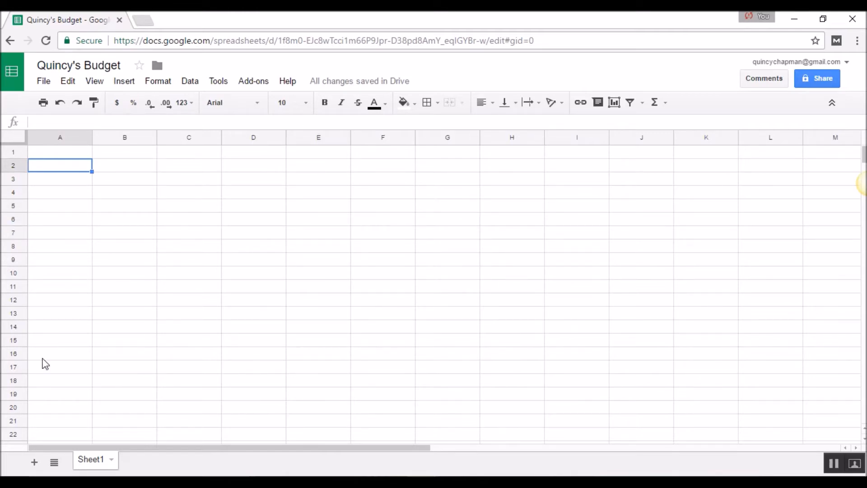
mouse_move(299, 226)
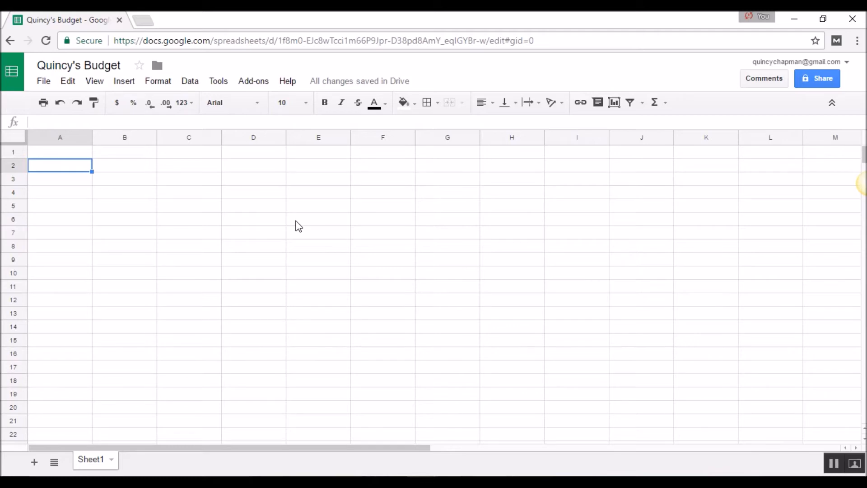
mouse_move(285, 281)
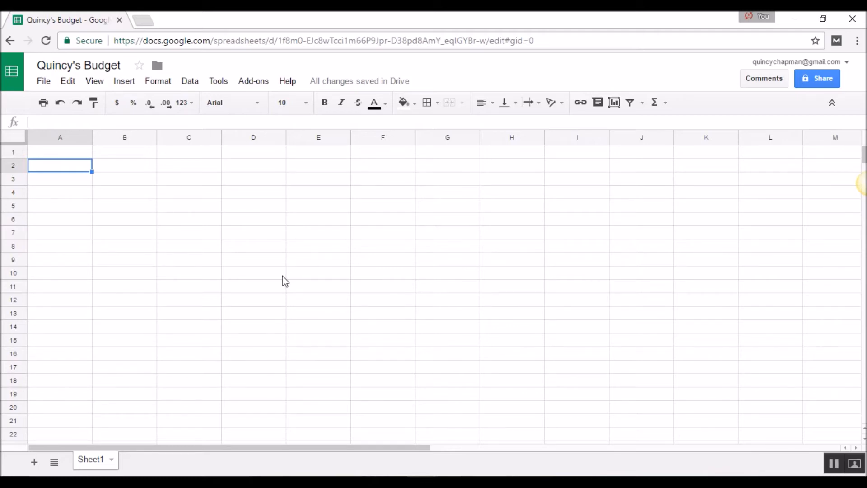
mouse_move(157, 261)
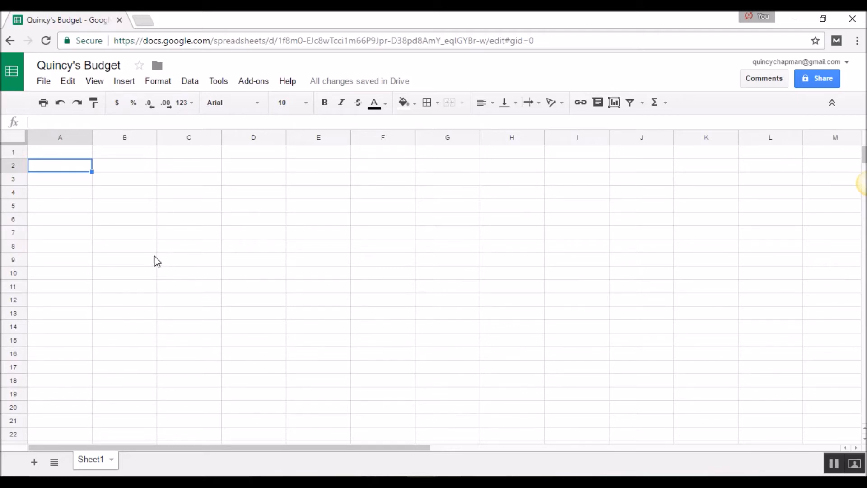
mouse_move(122, 216)
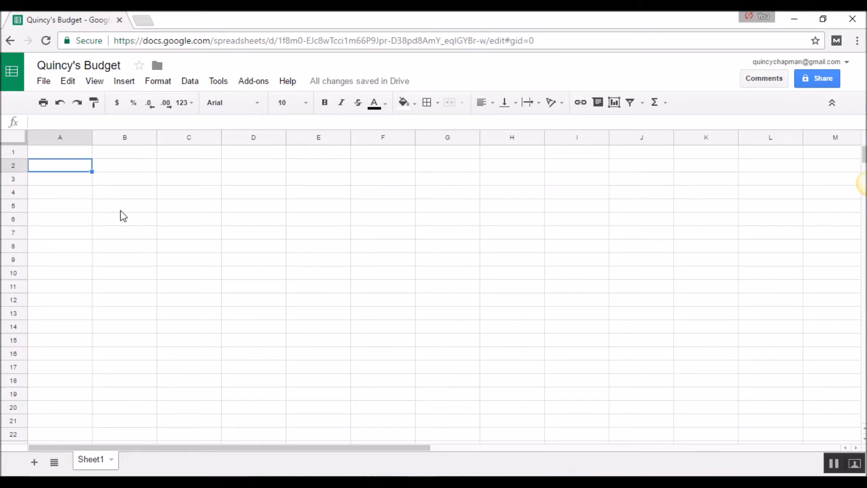
mouse_move(58, 186)
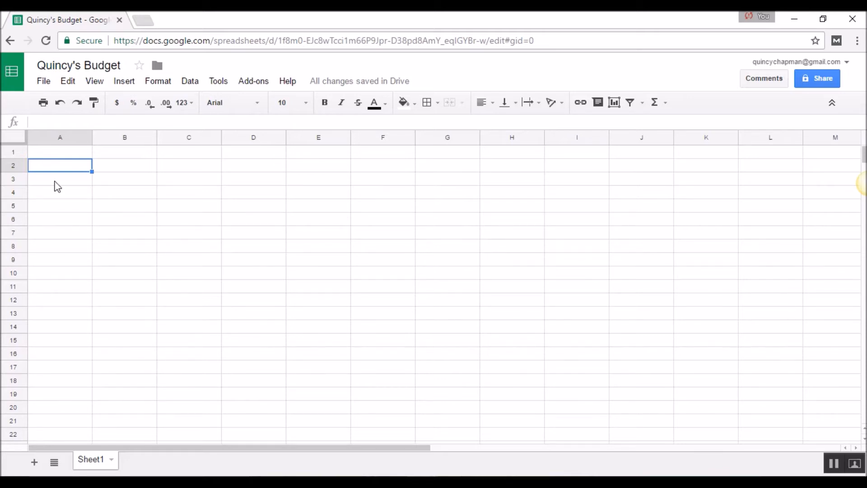
mouse_move(78, 192)
text(Income)
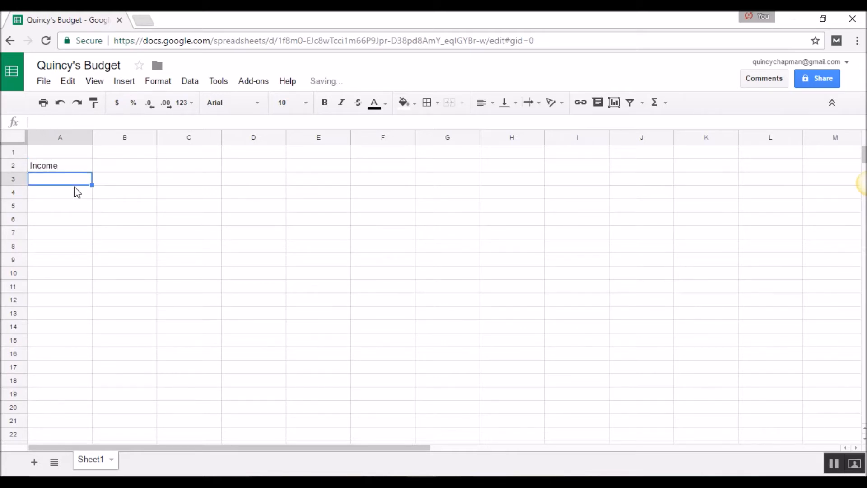
Step: Enter Expenses and Remainder labels, then Income 4000 and Expenses -3800 in column B
text(Expenses)
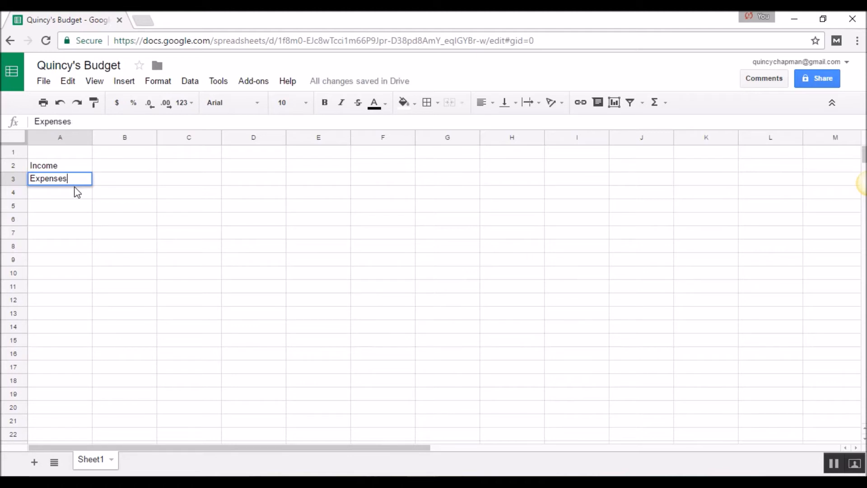
text(Remainder)
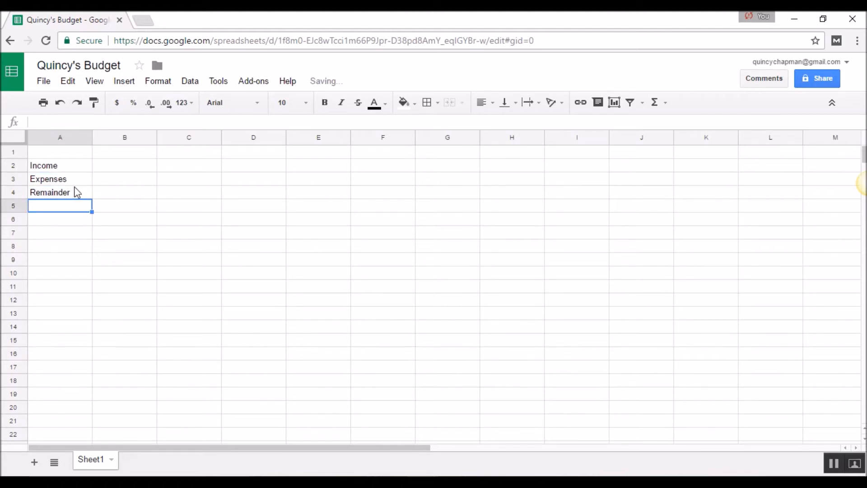
click(125, 165)
text(4000)
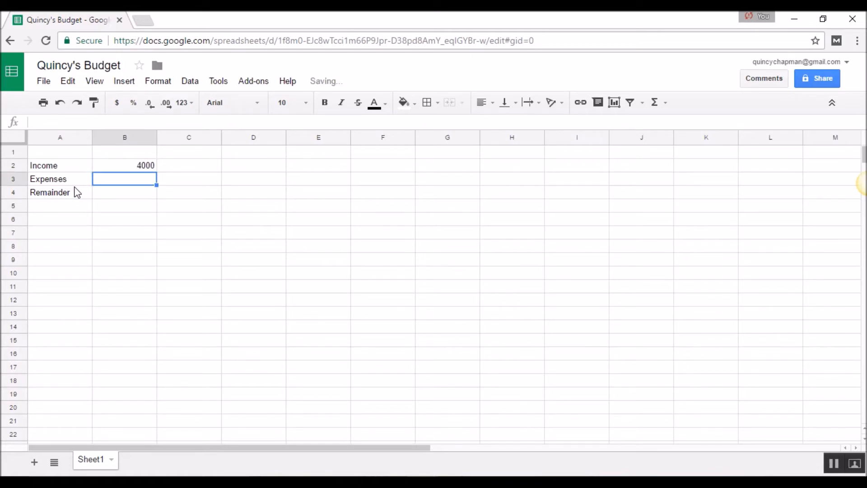
text(=)
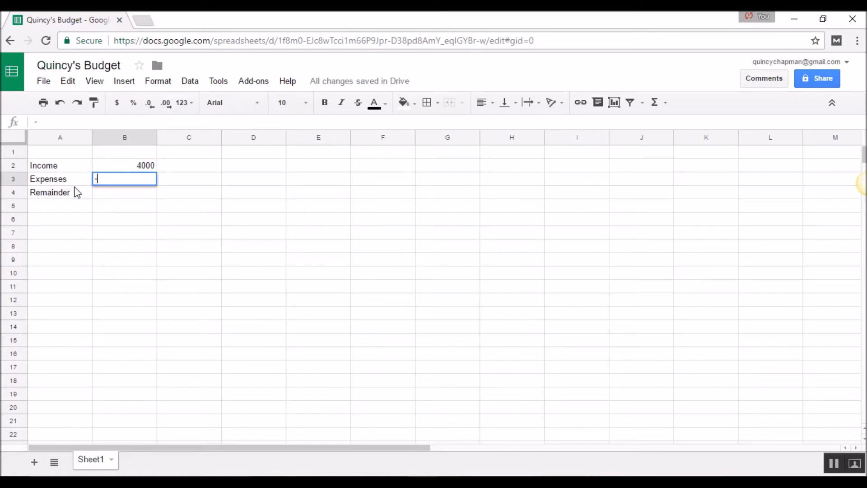
text(3800)
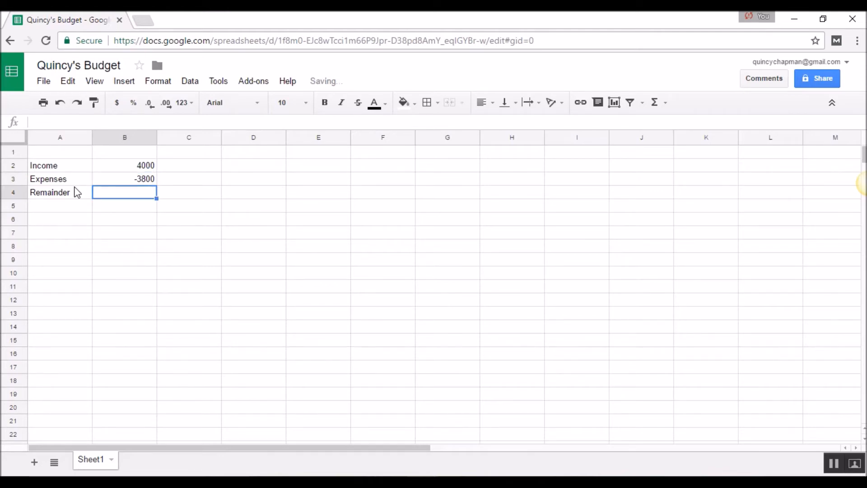
Step: Enter =SUM(B3,B2) in B4 so Remainder shows 200, then check B2 and B3
text(=su)
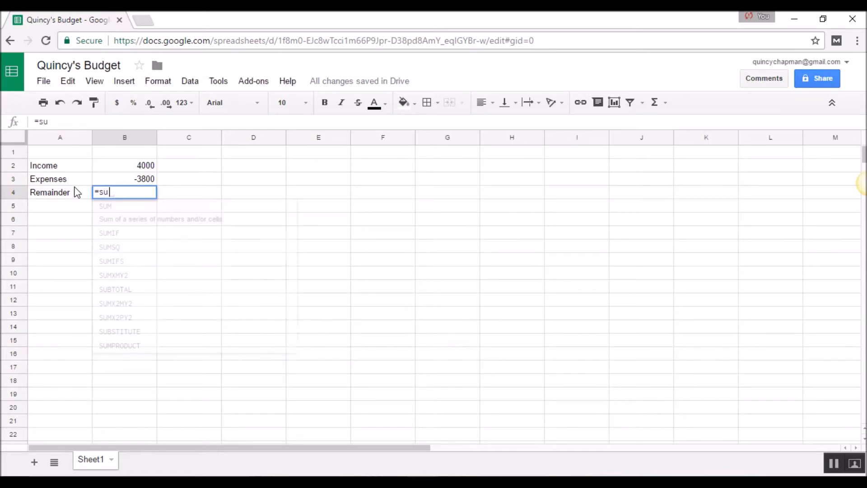
text(m()
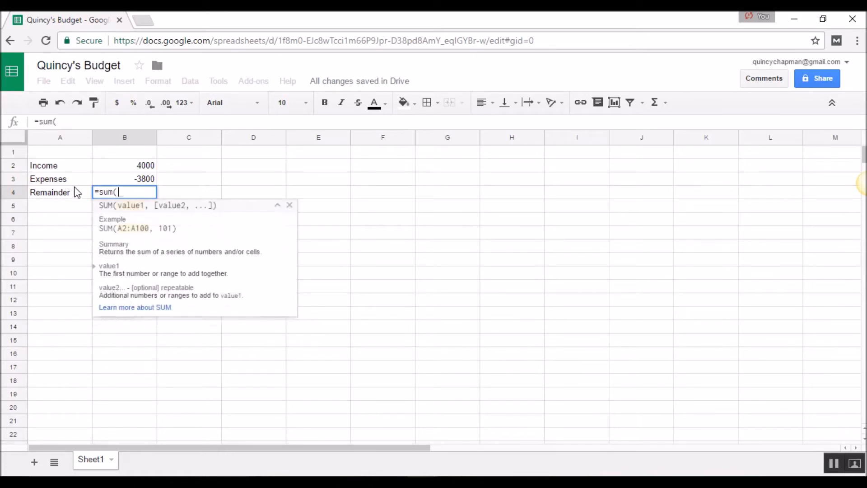
click(145, 178)
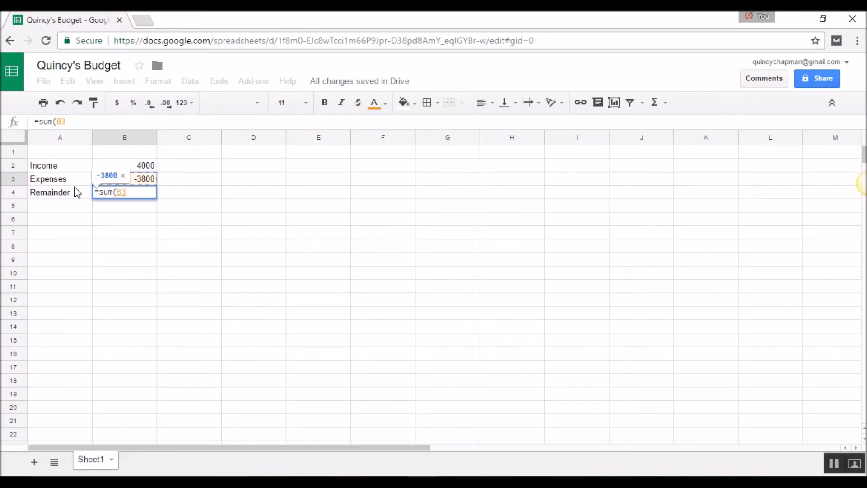
text(,)
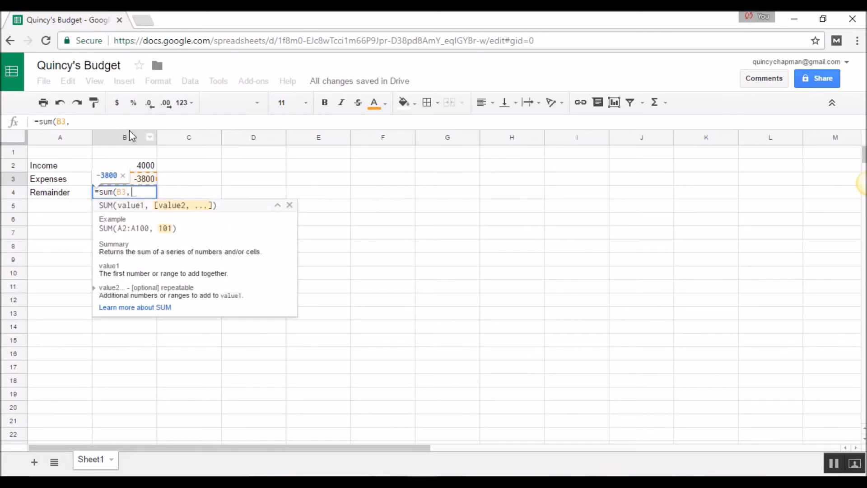
click(145, 165)
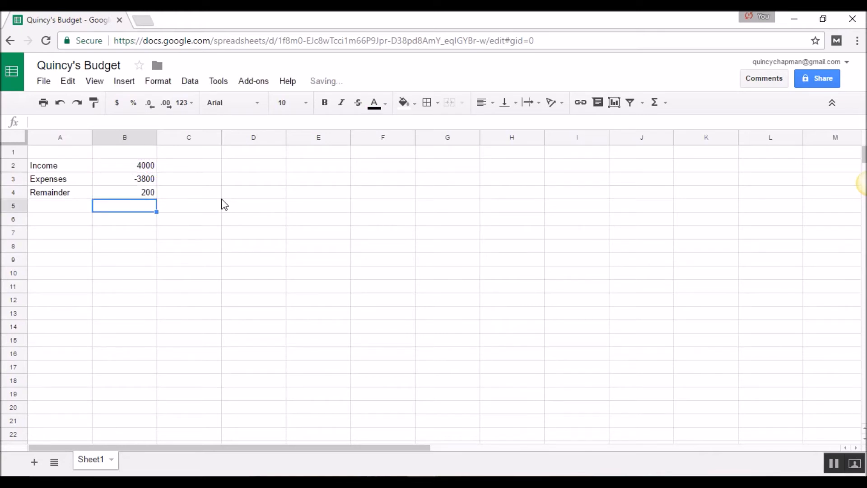
mouse_move(149, 198)
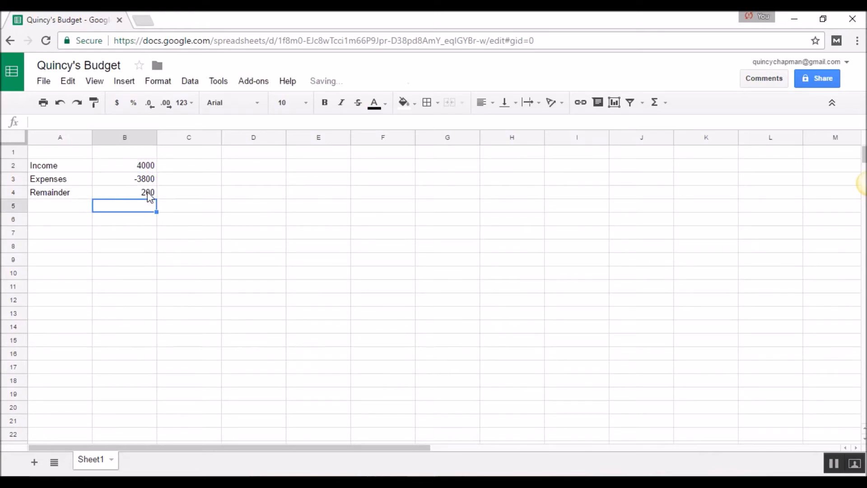
click(125, 164)
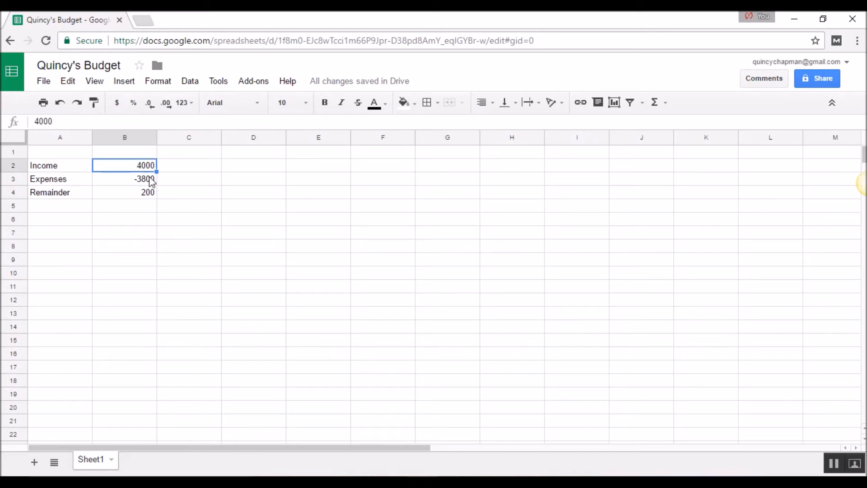
click(125, 179)
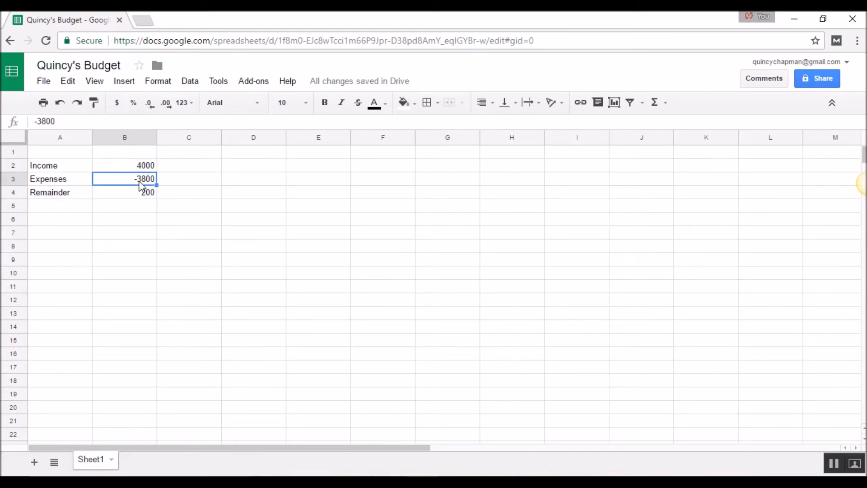
mouse_move(137, 201)
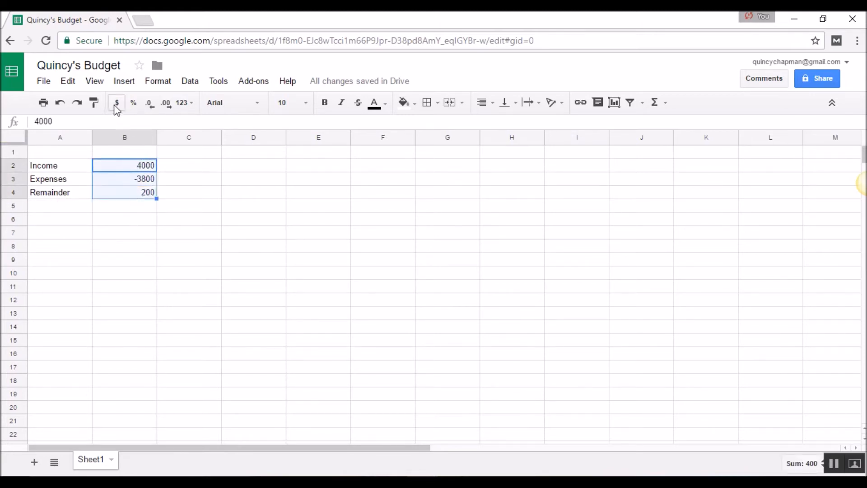
Step: Format the amounts in B2:B4 as dollar currency ($4,000.00, -$3,800.00, $200.00)
click(117, 103)
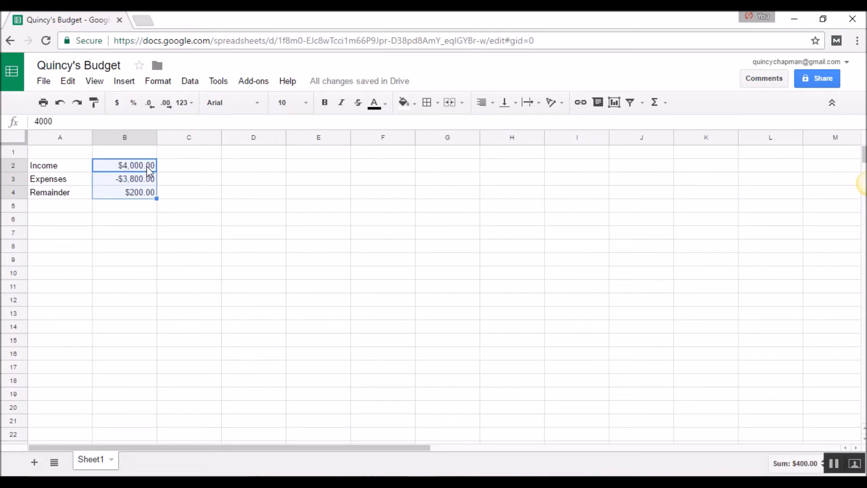
mouse_move(178, 196)
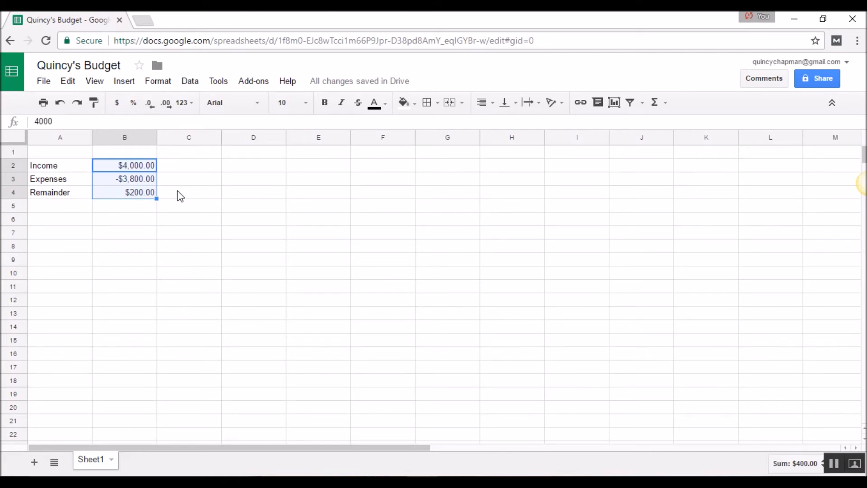
mouse_move(186, 222)
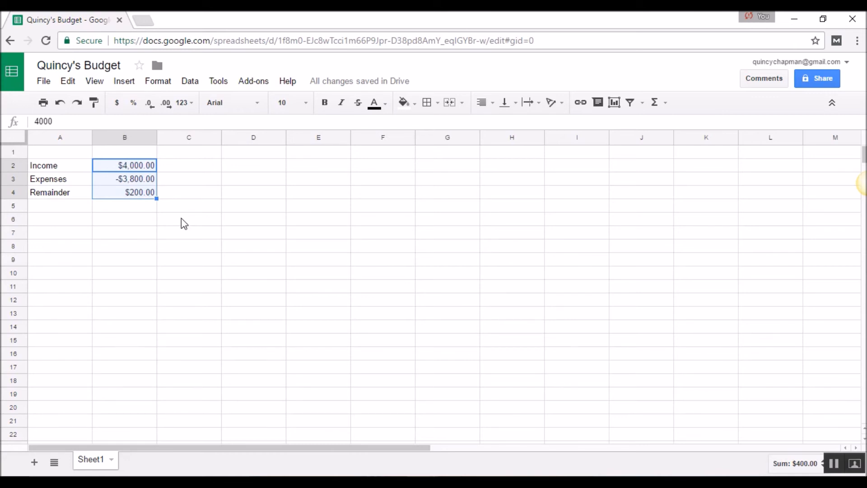
mouse_move(116, 256)
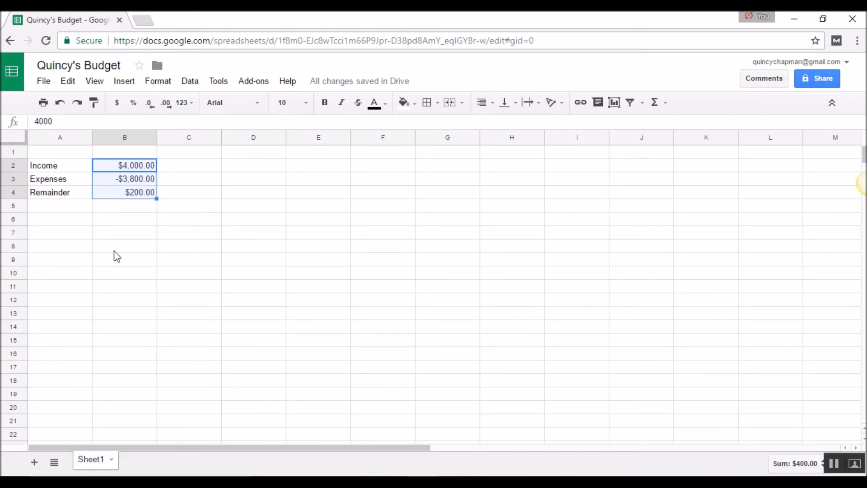
mouse_move(205, 280)
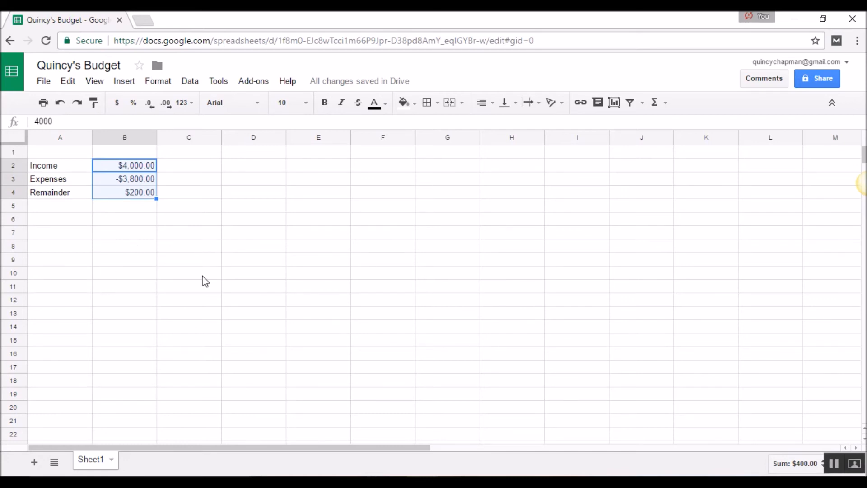
mouse_move(243, 239)
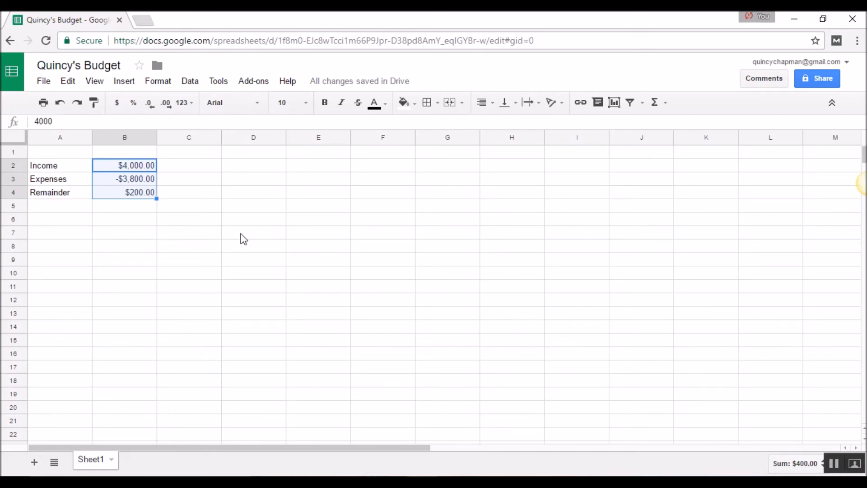